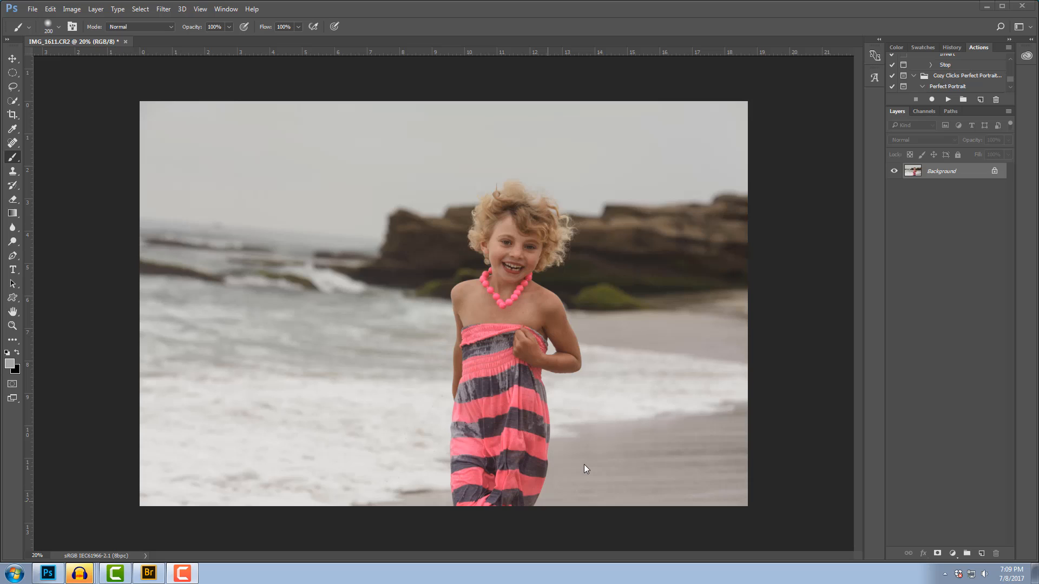
{"action": "mouse_move", "coordinate": [355, 346]}
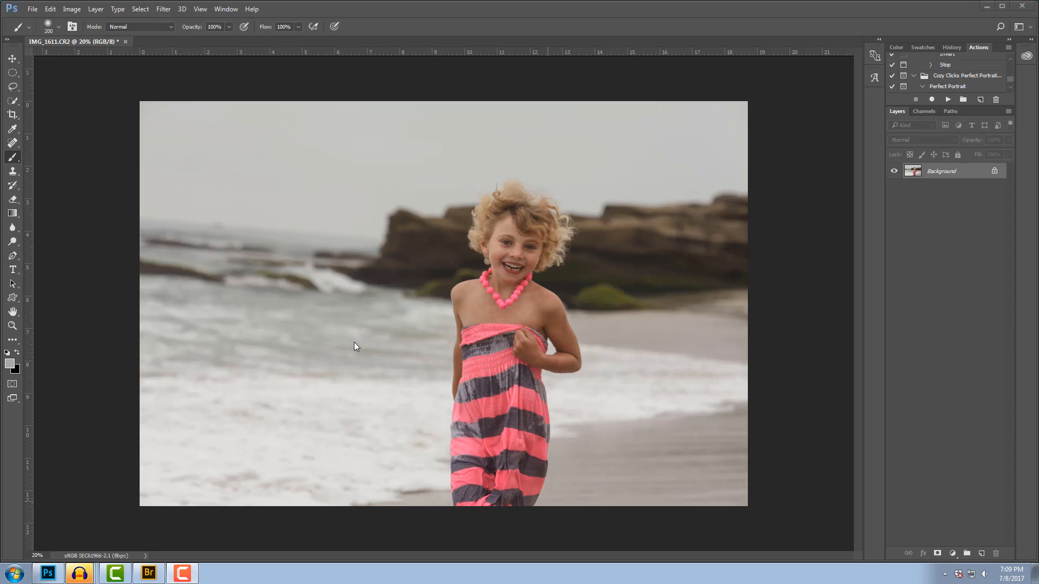
{"action": "mouse_move", "coordinate": [359, 359]}
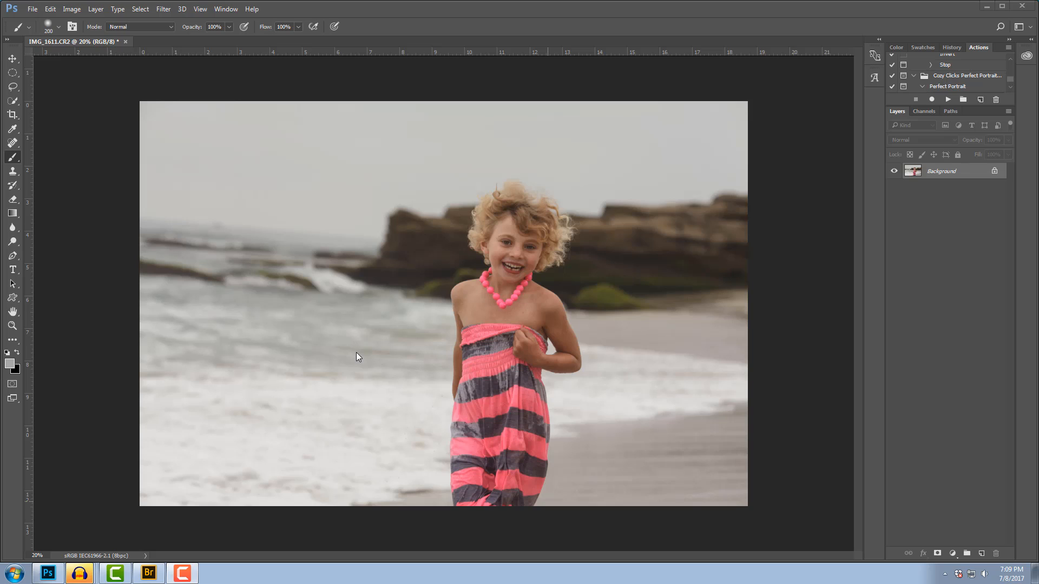
{"action": "mouse_move", "coordinate": [384, 306]}
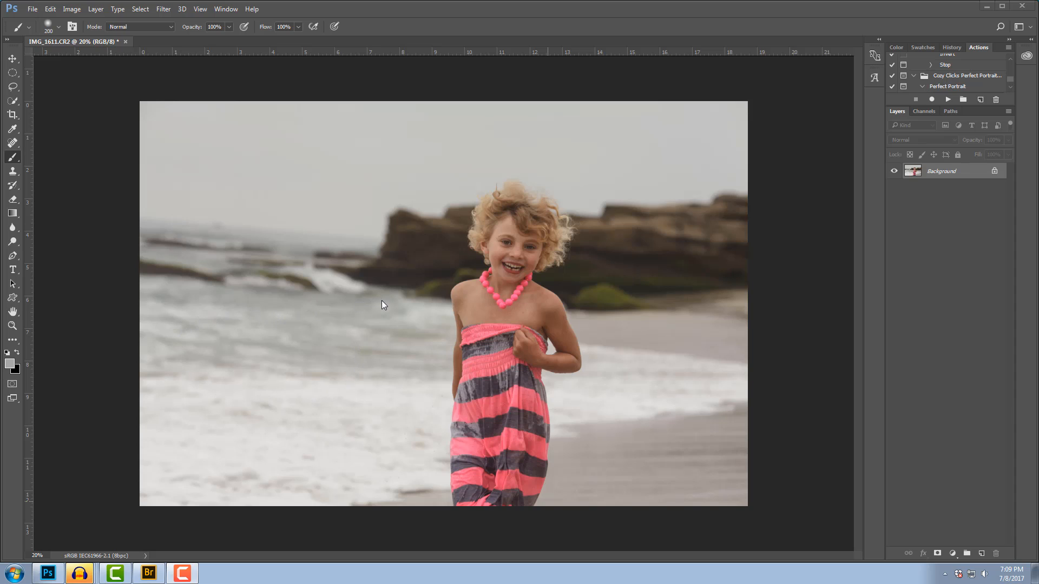
{"action": "mouse_move", "coordinate": [18, 192]}
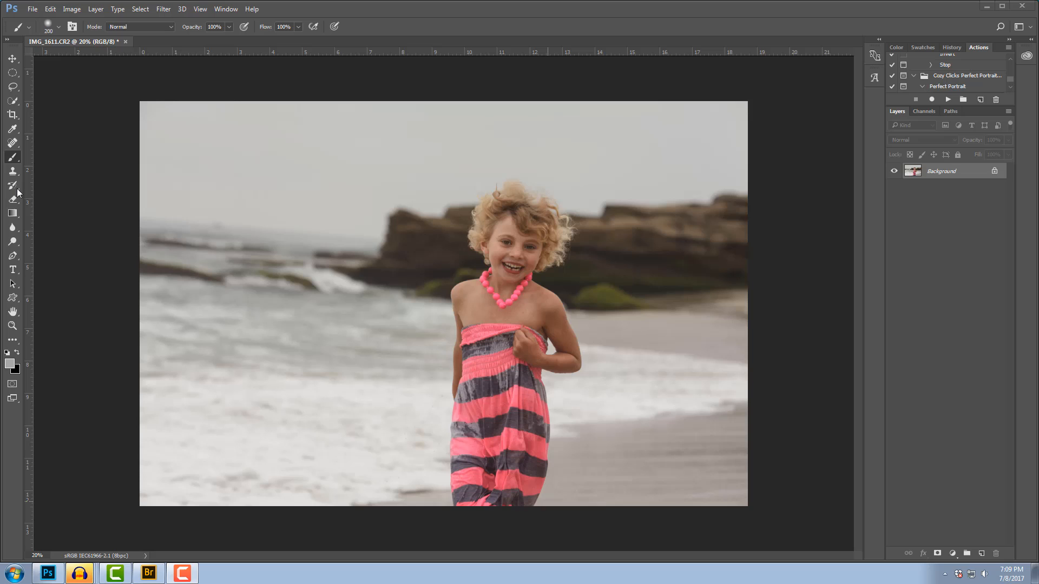
{"action": "mouse_move", "coordinate": [102, 216]}
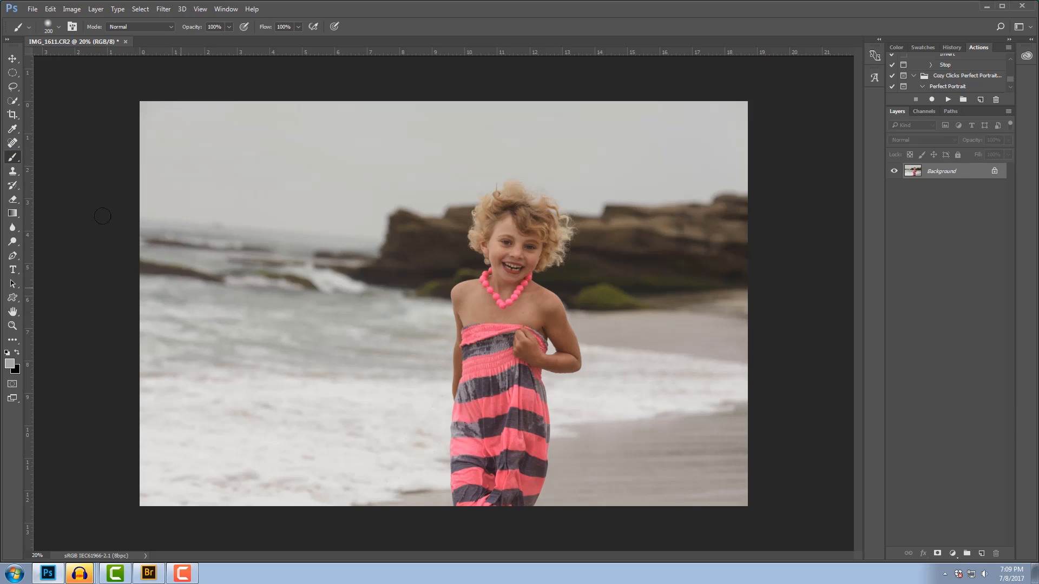
Sample the dull greyish-yellow water colour with the Eyedropper and confirm it as foreground.
{"action": "left_click", "coordinate": [12, 129]}
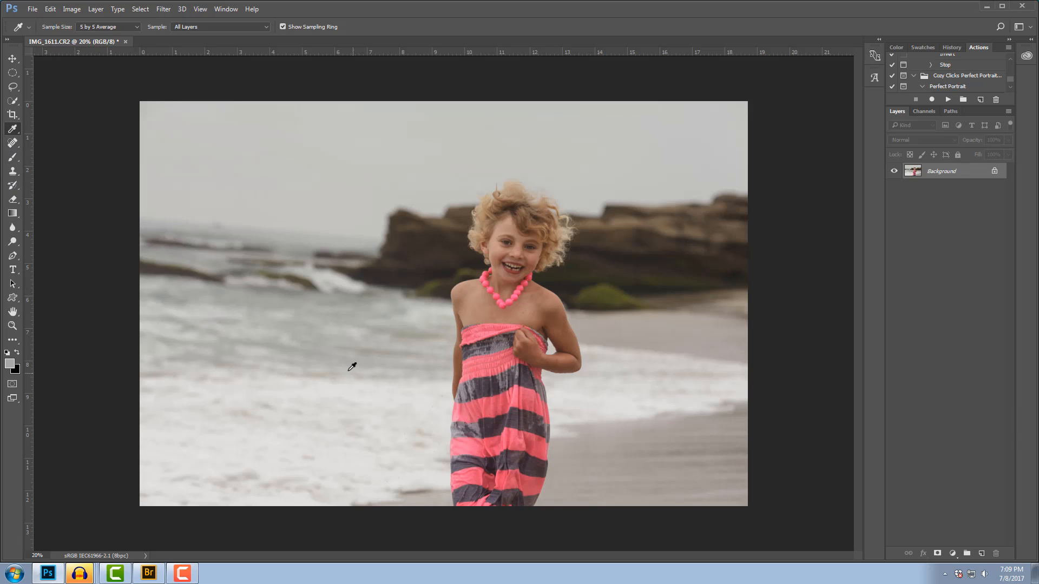
{"action": "mouse_move", "coordinate": [24, 374]}
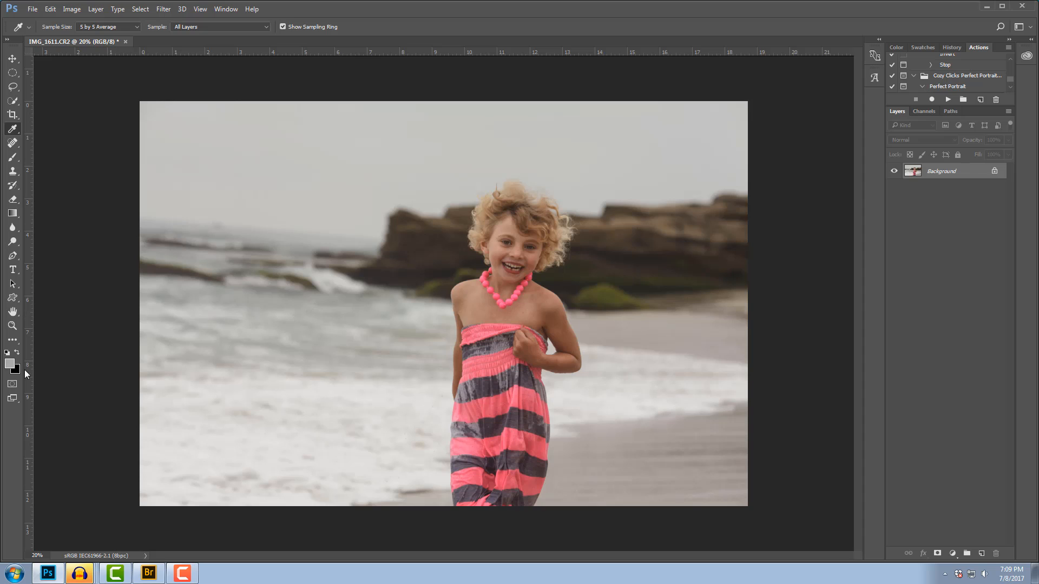
{"action": "left_click", "coordinate": [9, 365]}
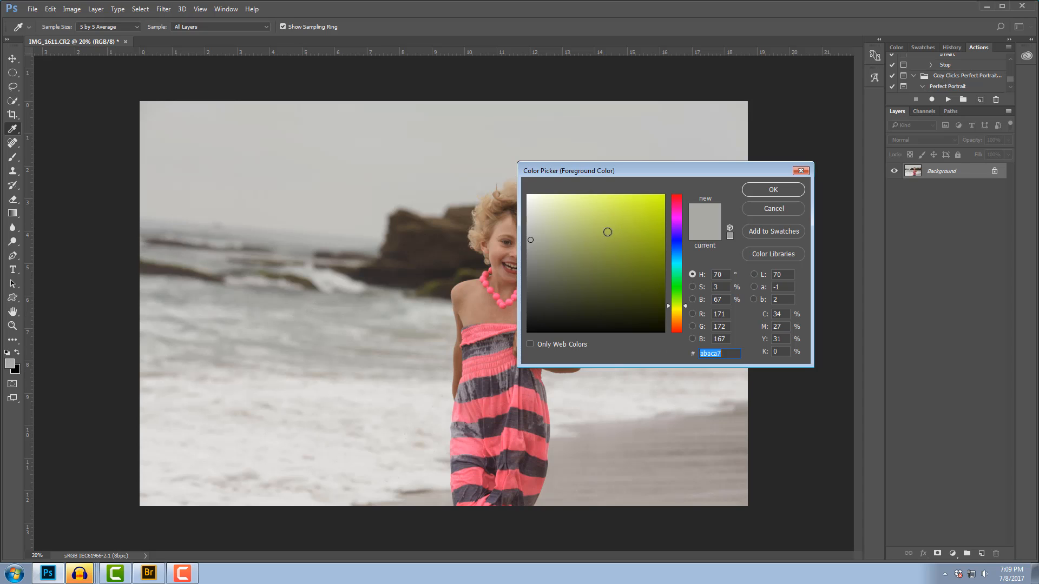
{"action": "left_click", "coordinate": [772, 208]}
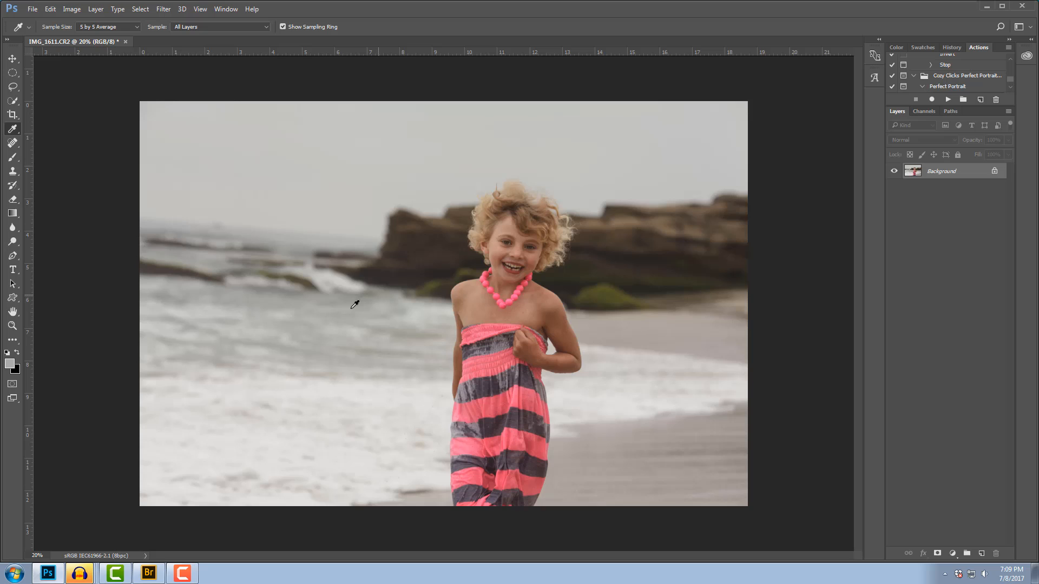
{"action": "left_click", "coordinate": [9, 365]}
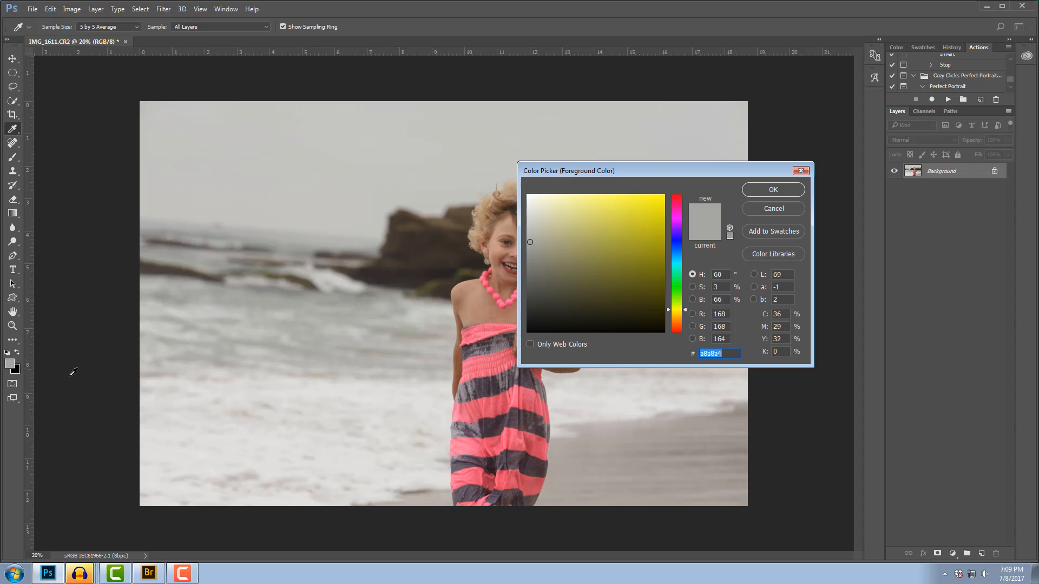
{"action": "mouse_move", "coordinate": [279, 311]}
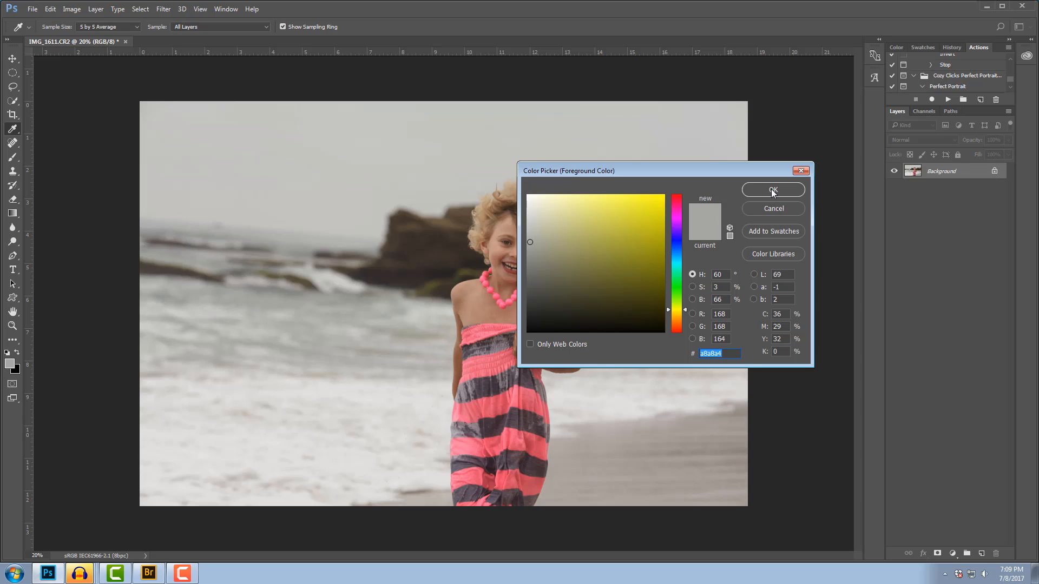
{"action": "left_click", "coordinate": [773, 191]}
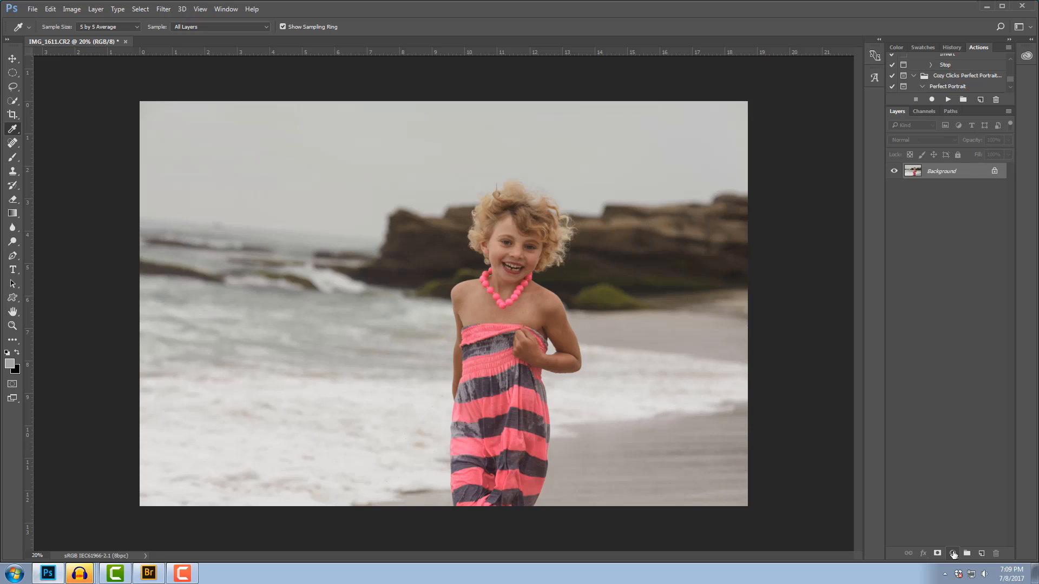
Add a Solid Color fill layer in light blue #79dff5 above the photo.
{"action": "left_click", "coordinate": [954, 553]}
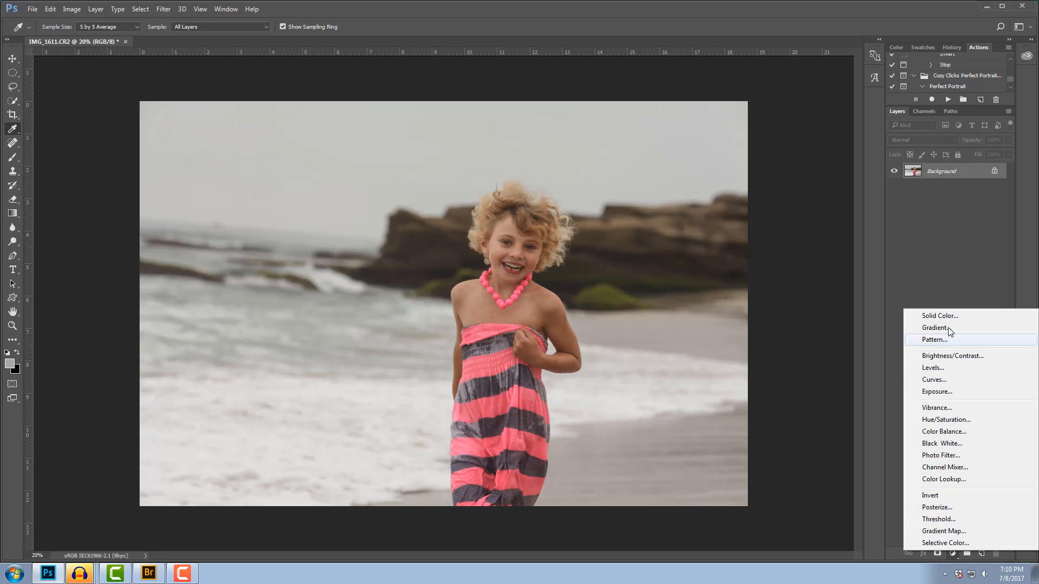
{"action": "left_click", "coordinate": [939, 315]}
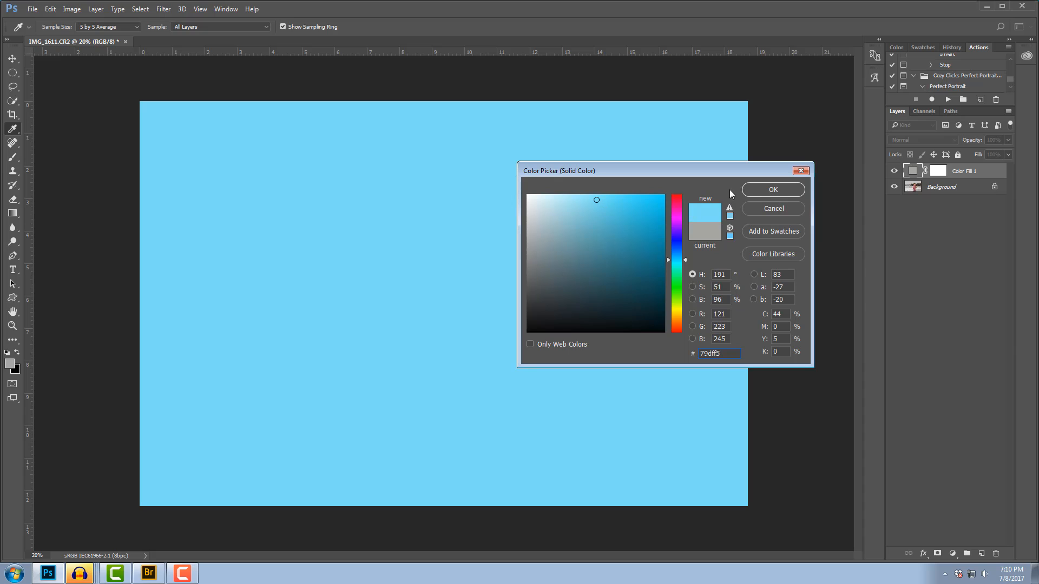
{"action": "left_click", "coordinate": [771, 189]}
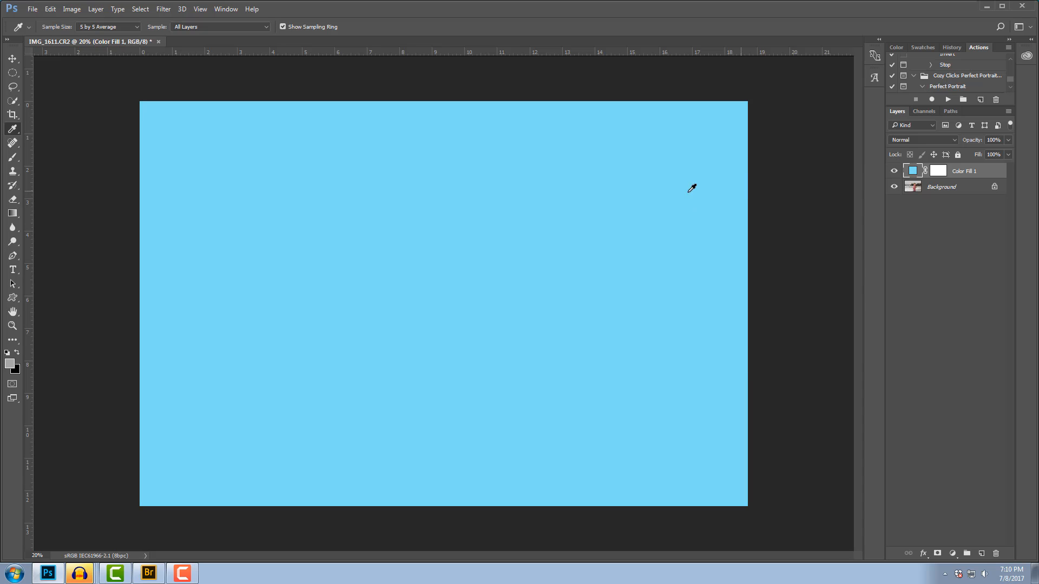
{"action": "mouse_move", "coordinate": [873, 195]}
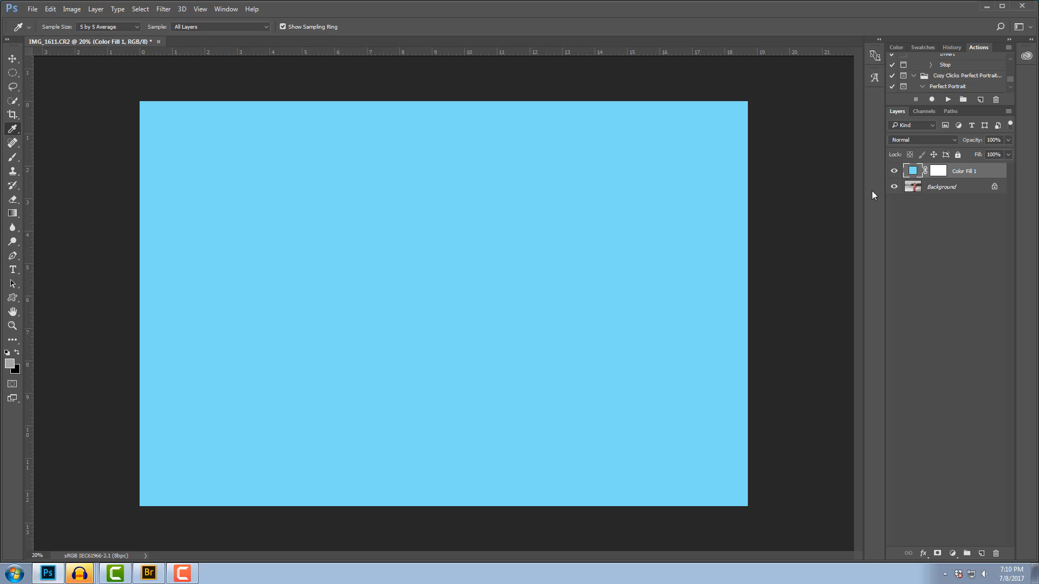
{"action": "left_click", "coordinate": [922, 140]}
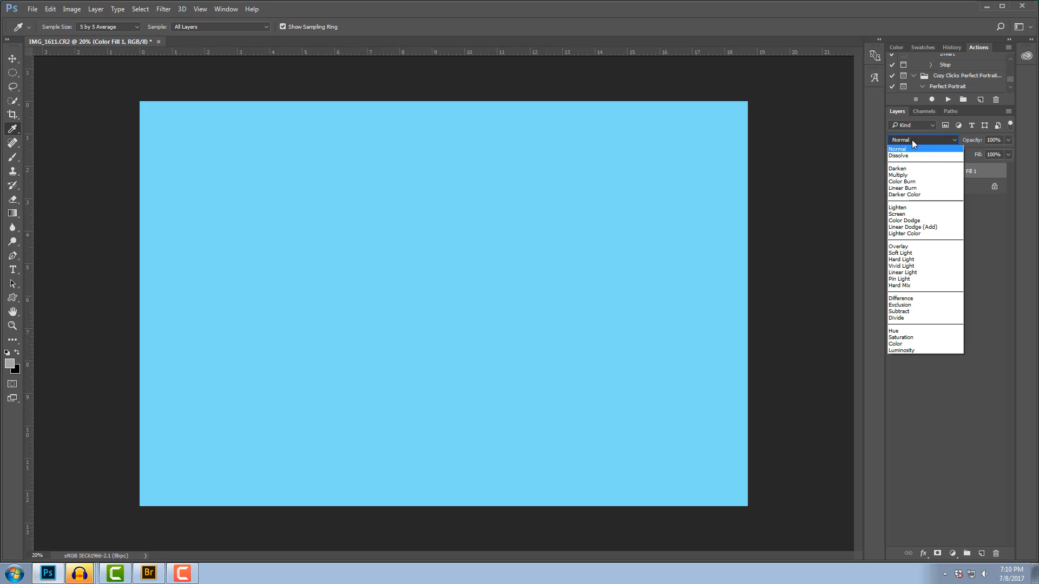
{"action": "left_click", "coordinate": [896, 213]}
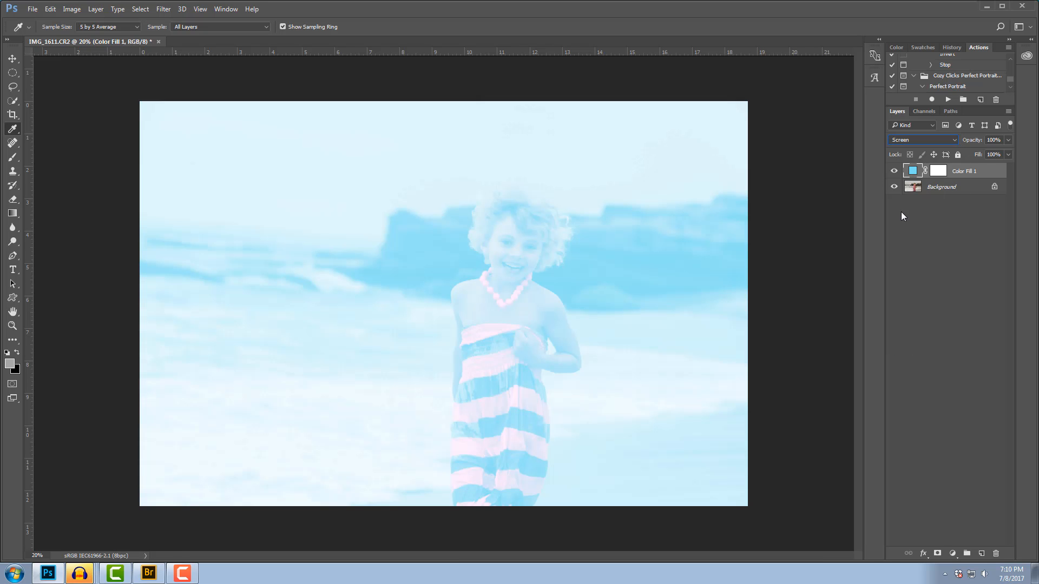
{"action": "mouse_move", "coordinate": [582, 255]}
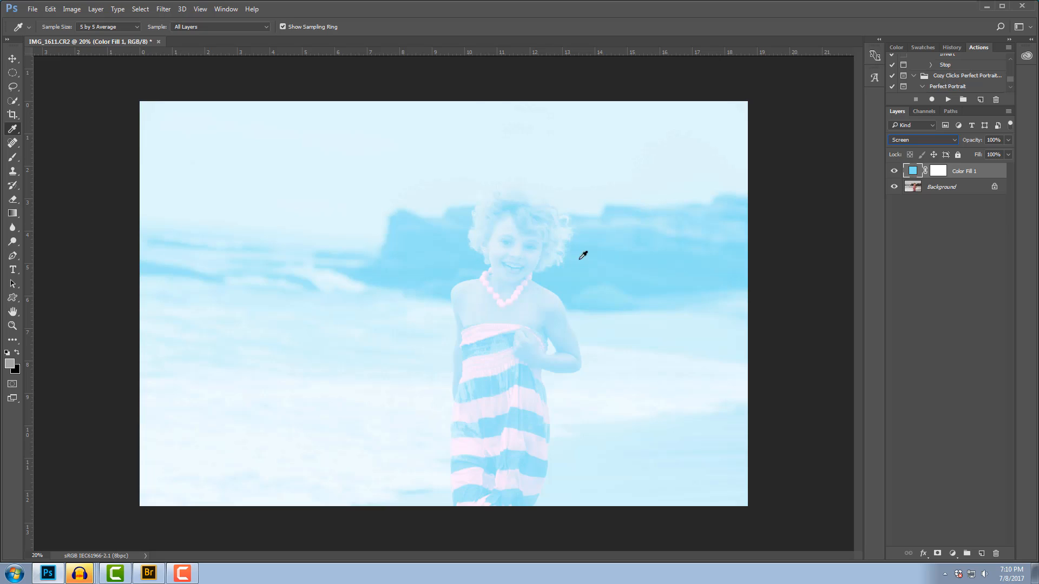
{"action": "mouse_move", "coordinate": [533, 394]}
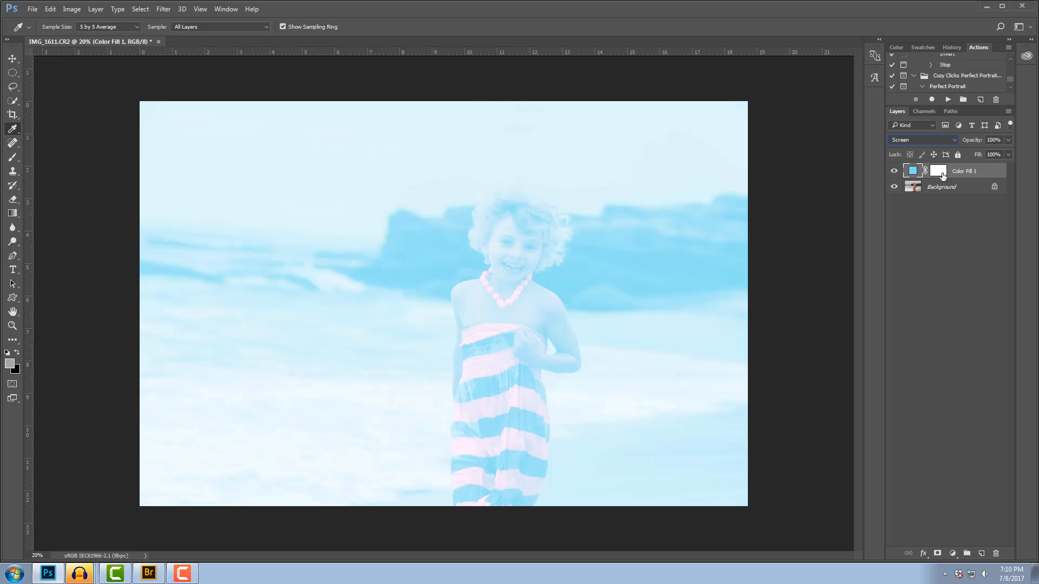
Invert the Color Fill 1 mask to black and ready the Brush for painting.
{"action": "left_click", "coordinate": [937, 171]}
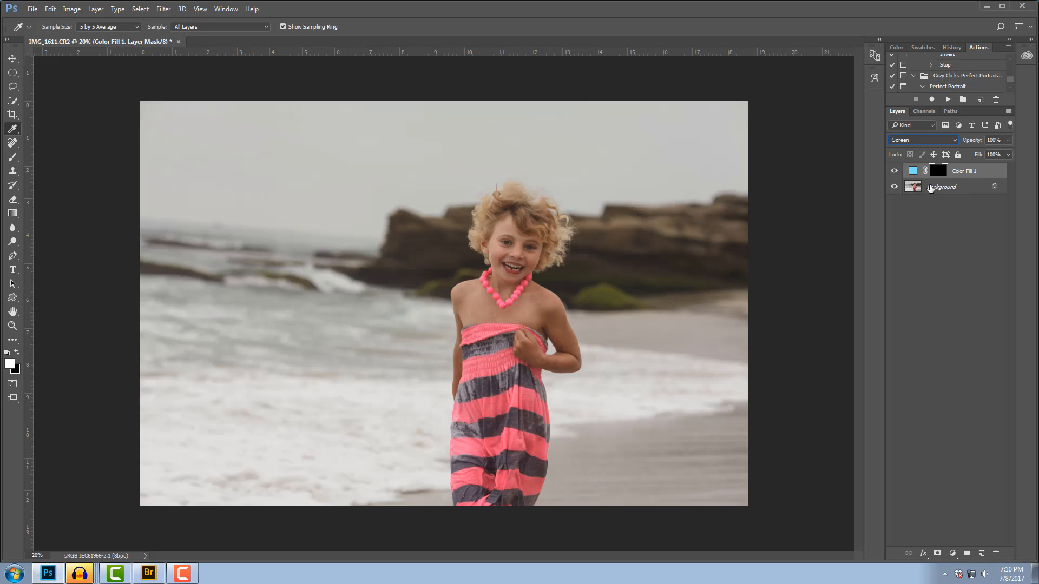
{"action": "mouse_move", "coordinate": [16, 159]}
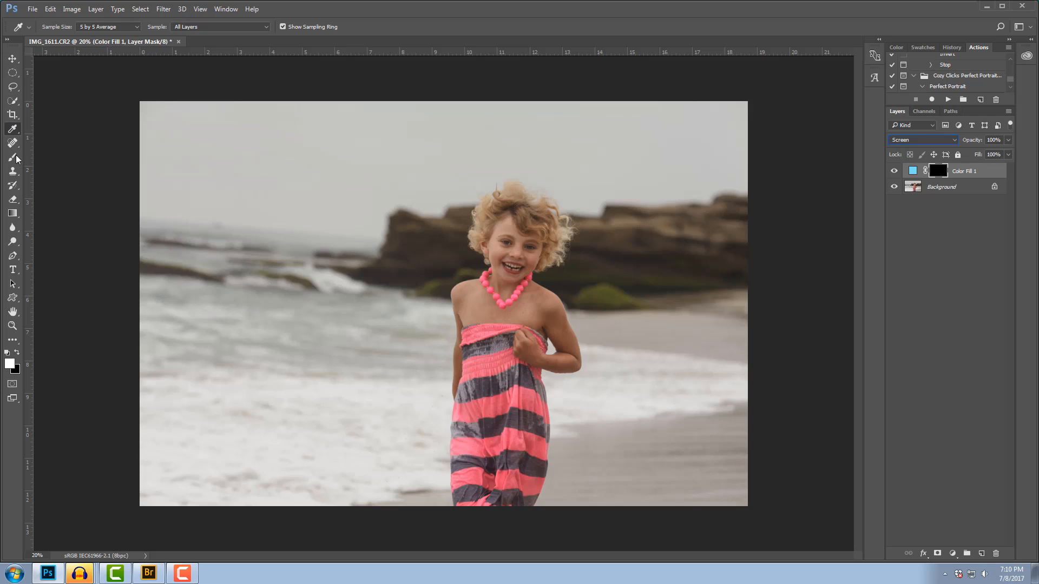
{"action": "left_click", "coordinate": [12, 158]}
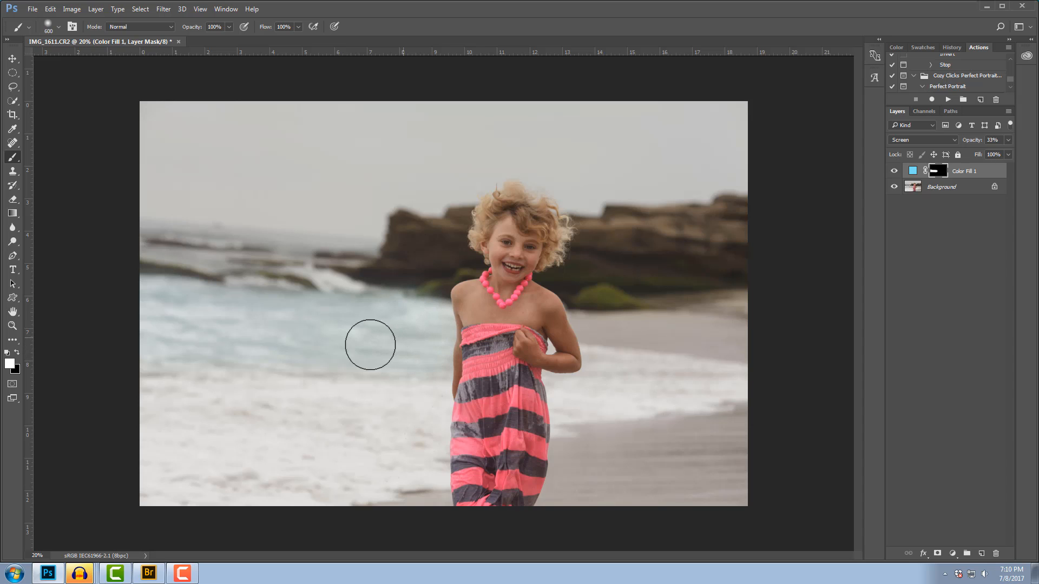
{"action": "mouse_move", "coordinate": [605, 373]}
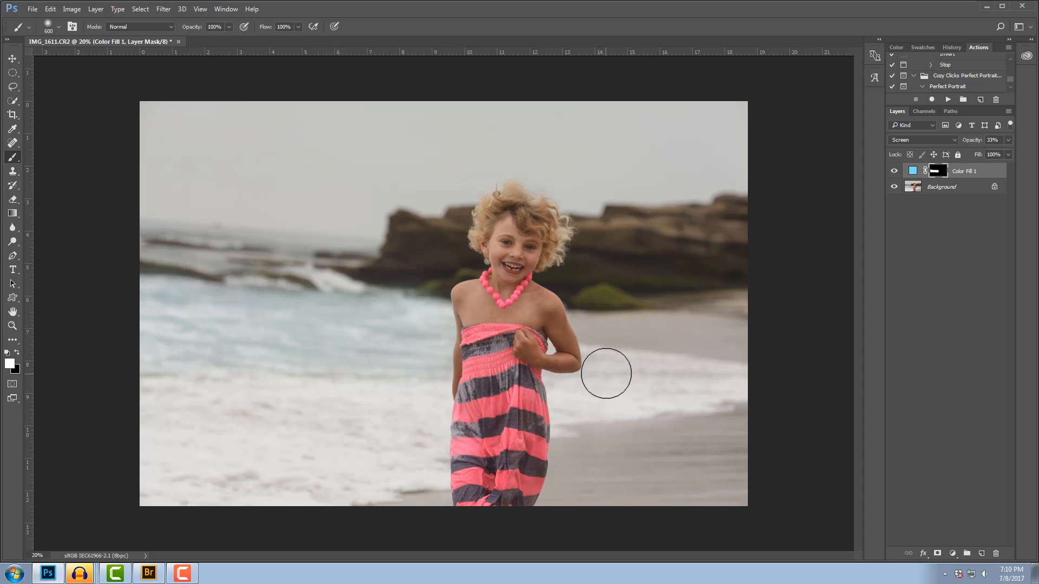
{"action": "mouse_move", "coordinate": [341, 415]}
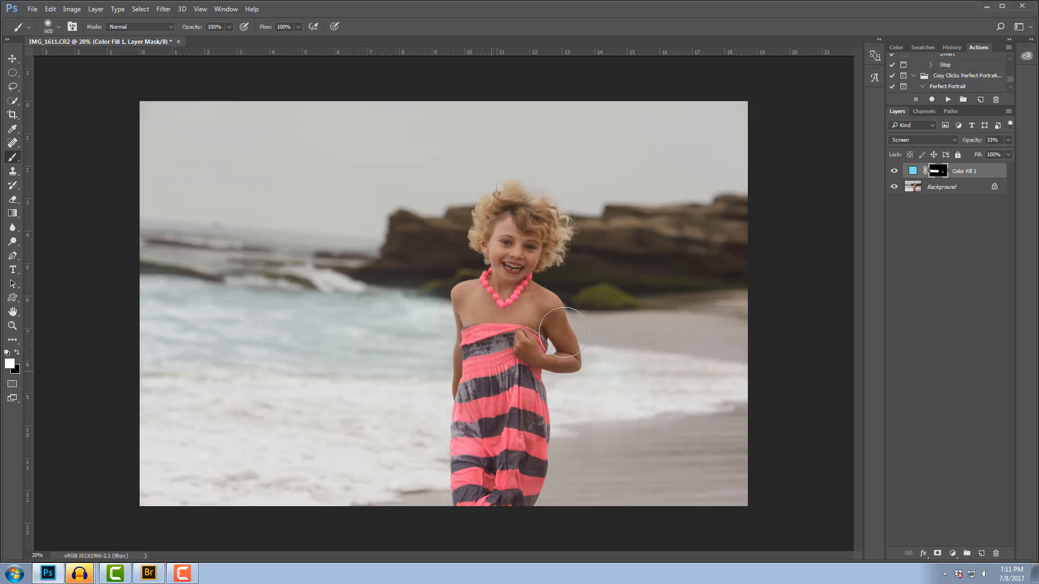
{"action": "mouse_move", "coordinate": [596, 293]}
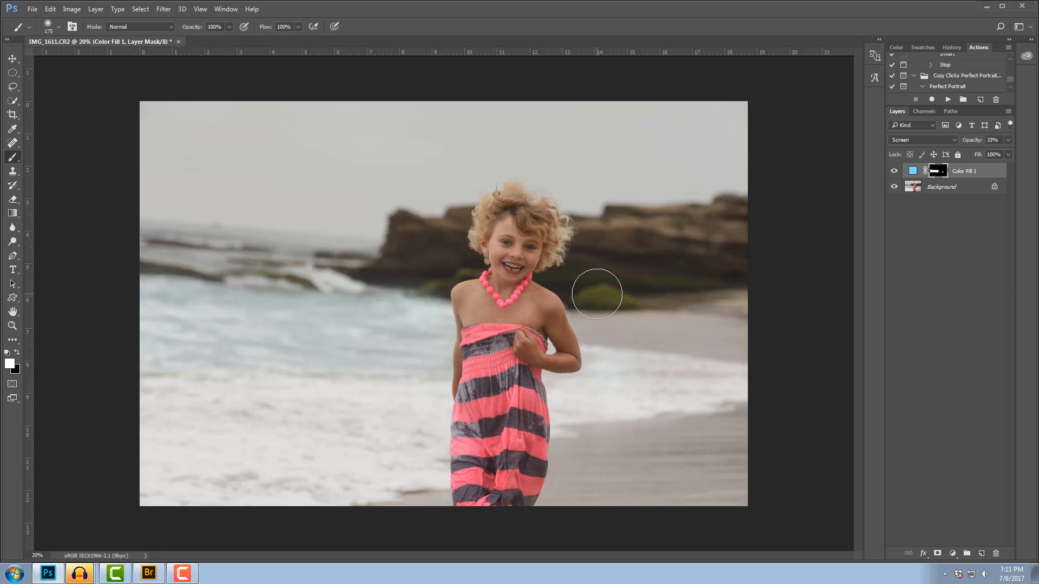
{"action": "mouse_move", "coordinate": [149, 250]}
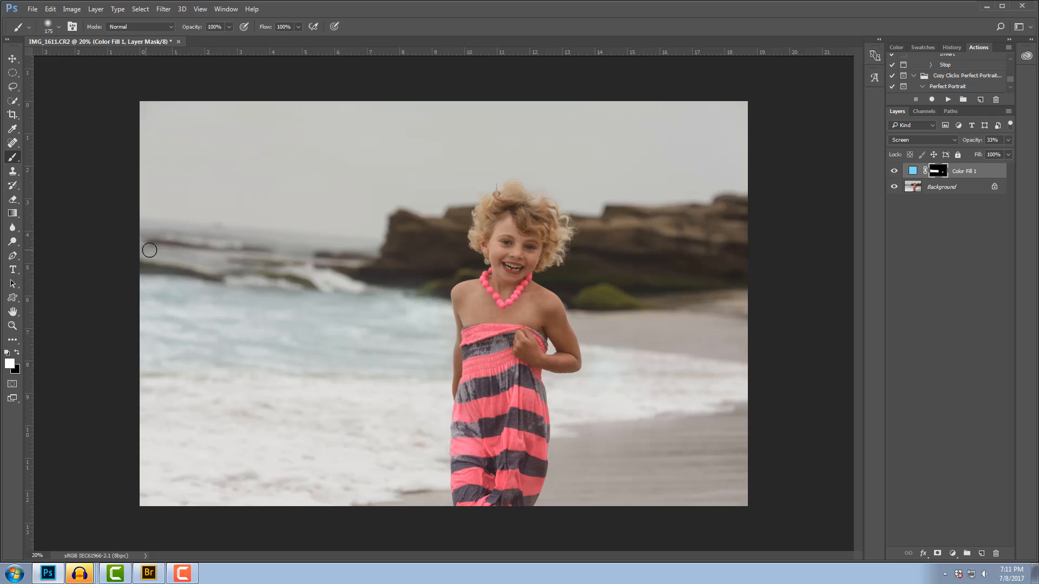
{"action": "mouse_move", "coordinate": [213, 255]}
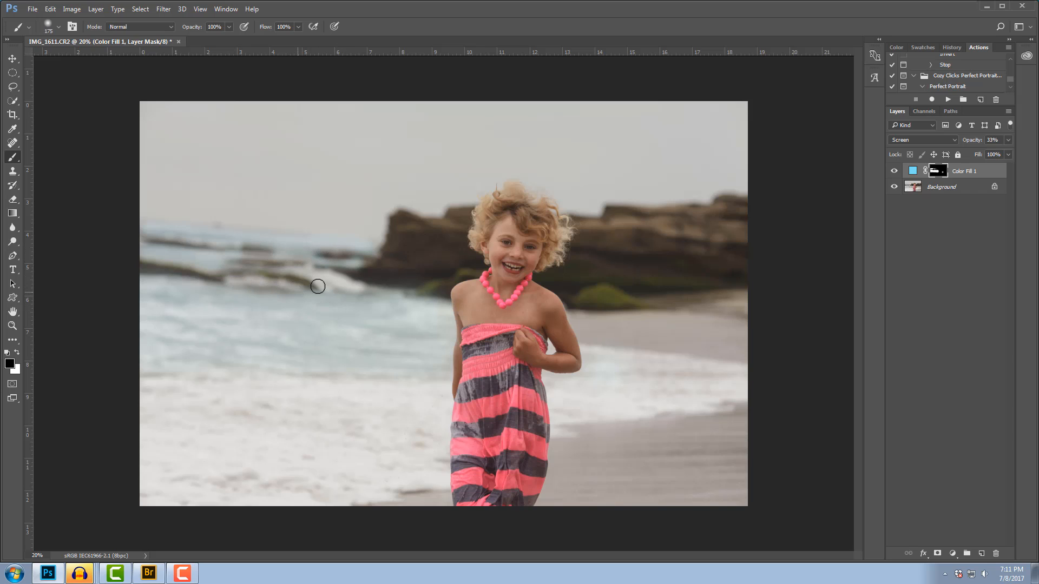
{"action": "mouse_move", "coordinate": [299, 334]}
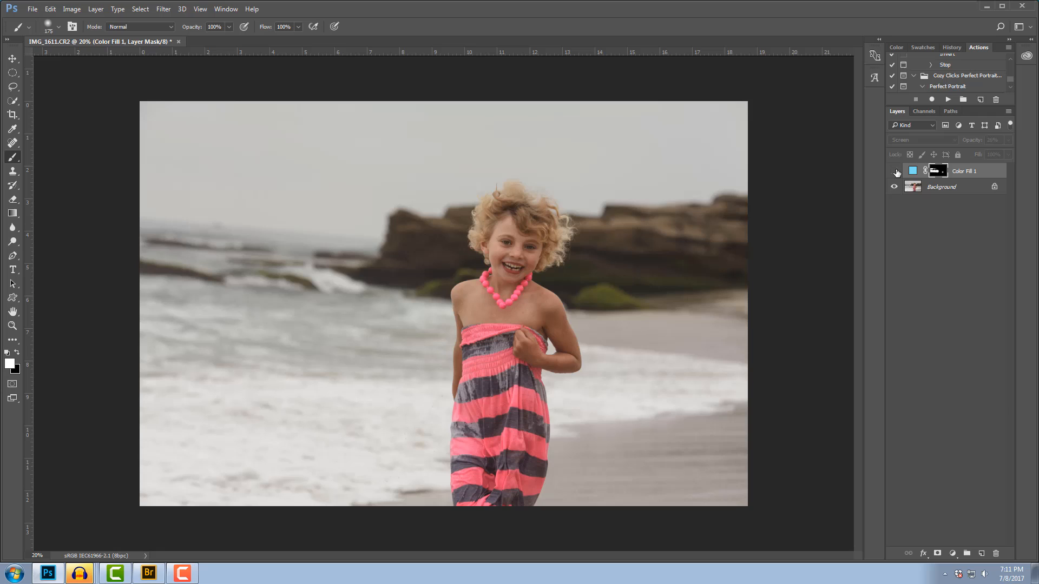
{"action": "mouse_move", "coordinate": [895, 173]}
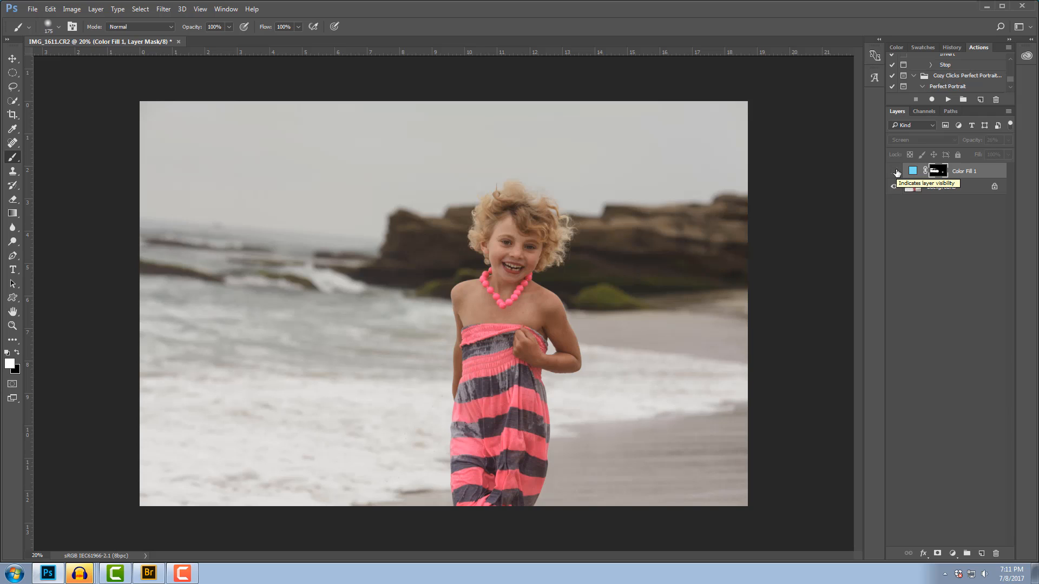
Make the Color Fill 1 layer visible again over the sea.
{"action": "left_click", "coordinate": [894, 186]}
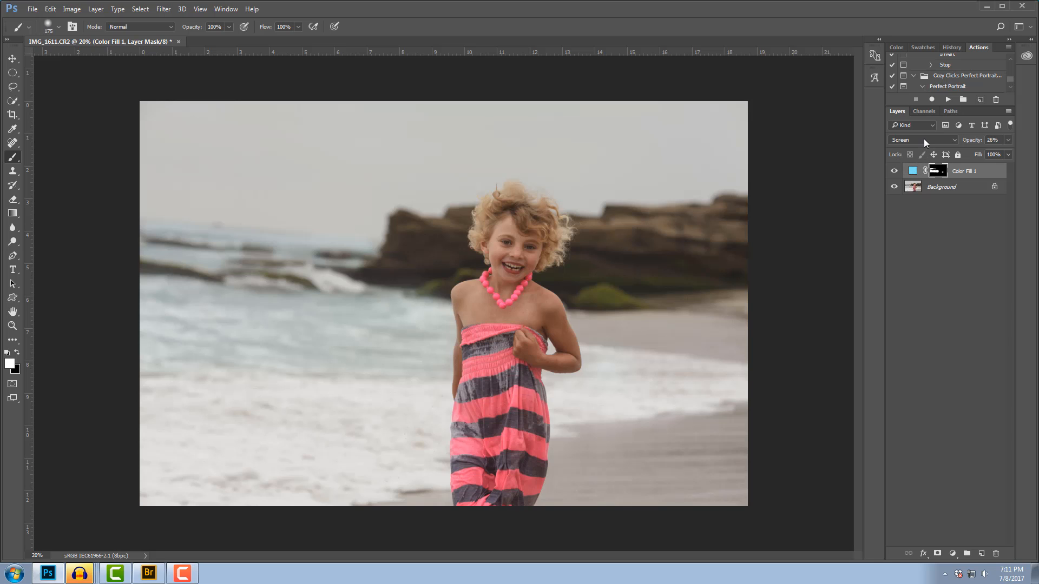
Set the blue fill layer's blend mode to Overlay.
{"action": "left_click", "coordinate": [922, 140]}
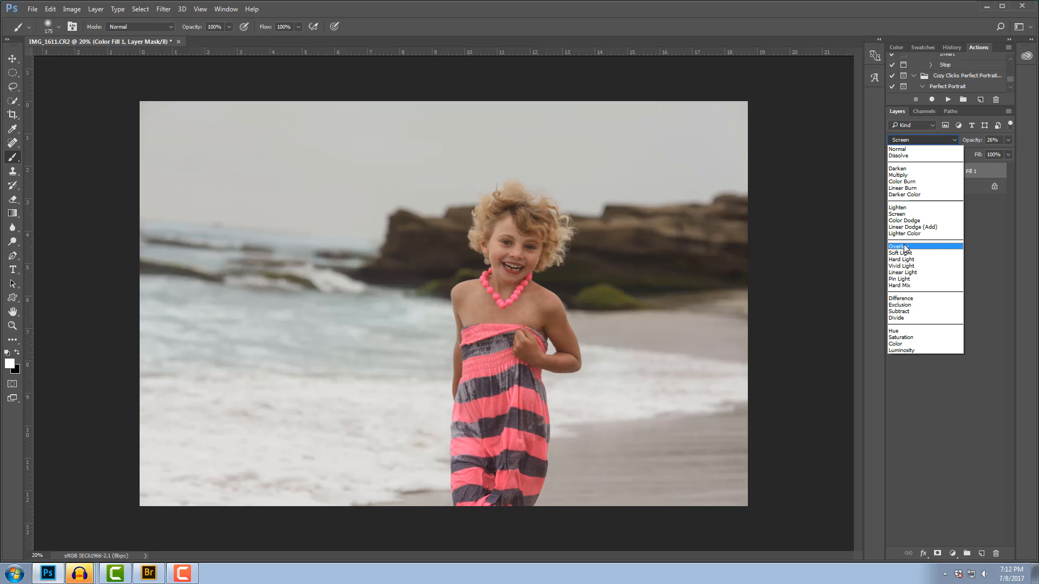
{"action": "left_click", "coordinate": [899, 247]}
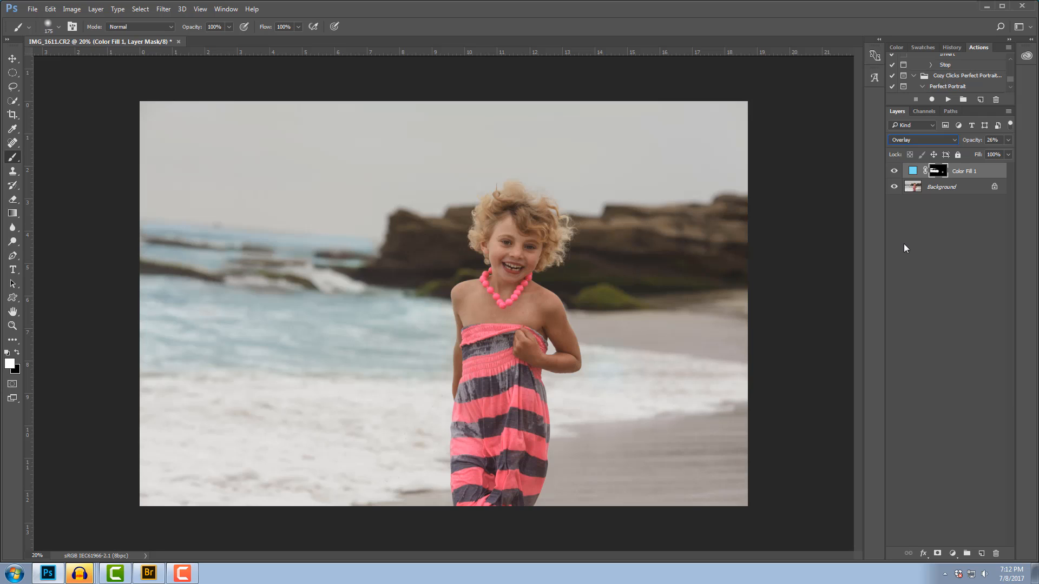
{"action": "mouse_move", "coordinate": [975, 178]}
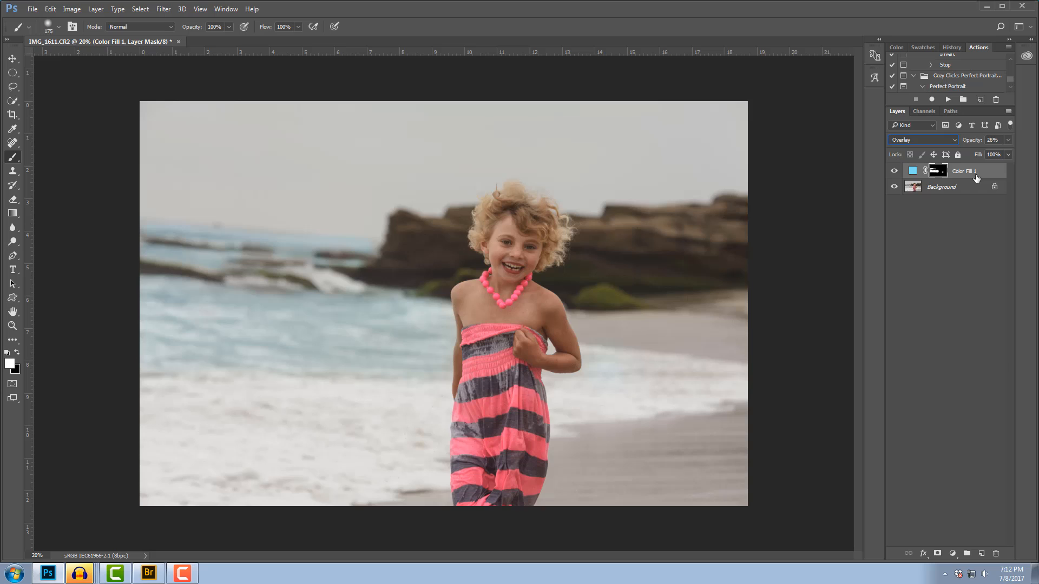